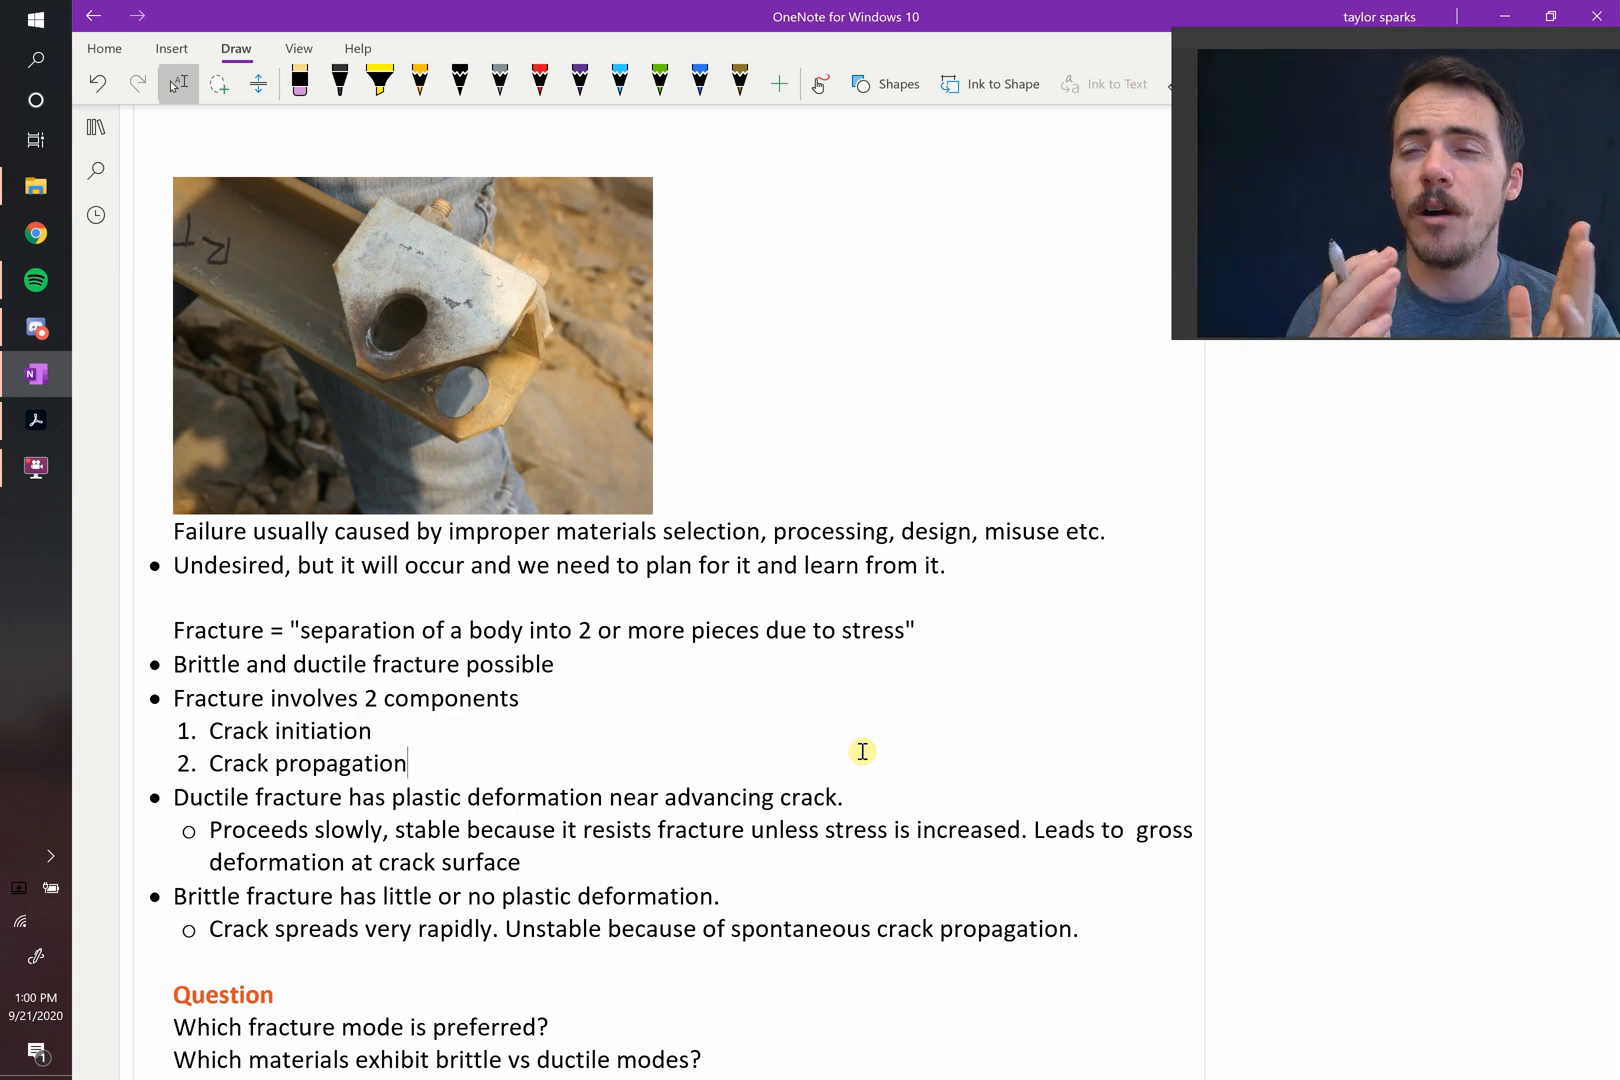
- Draw a red ink bracket beside Crack initiation and Crack propagation to group them
left_click_drag(538, 684, 538, 766)
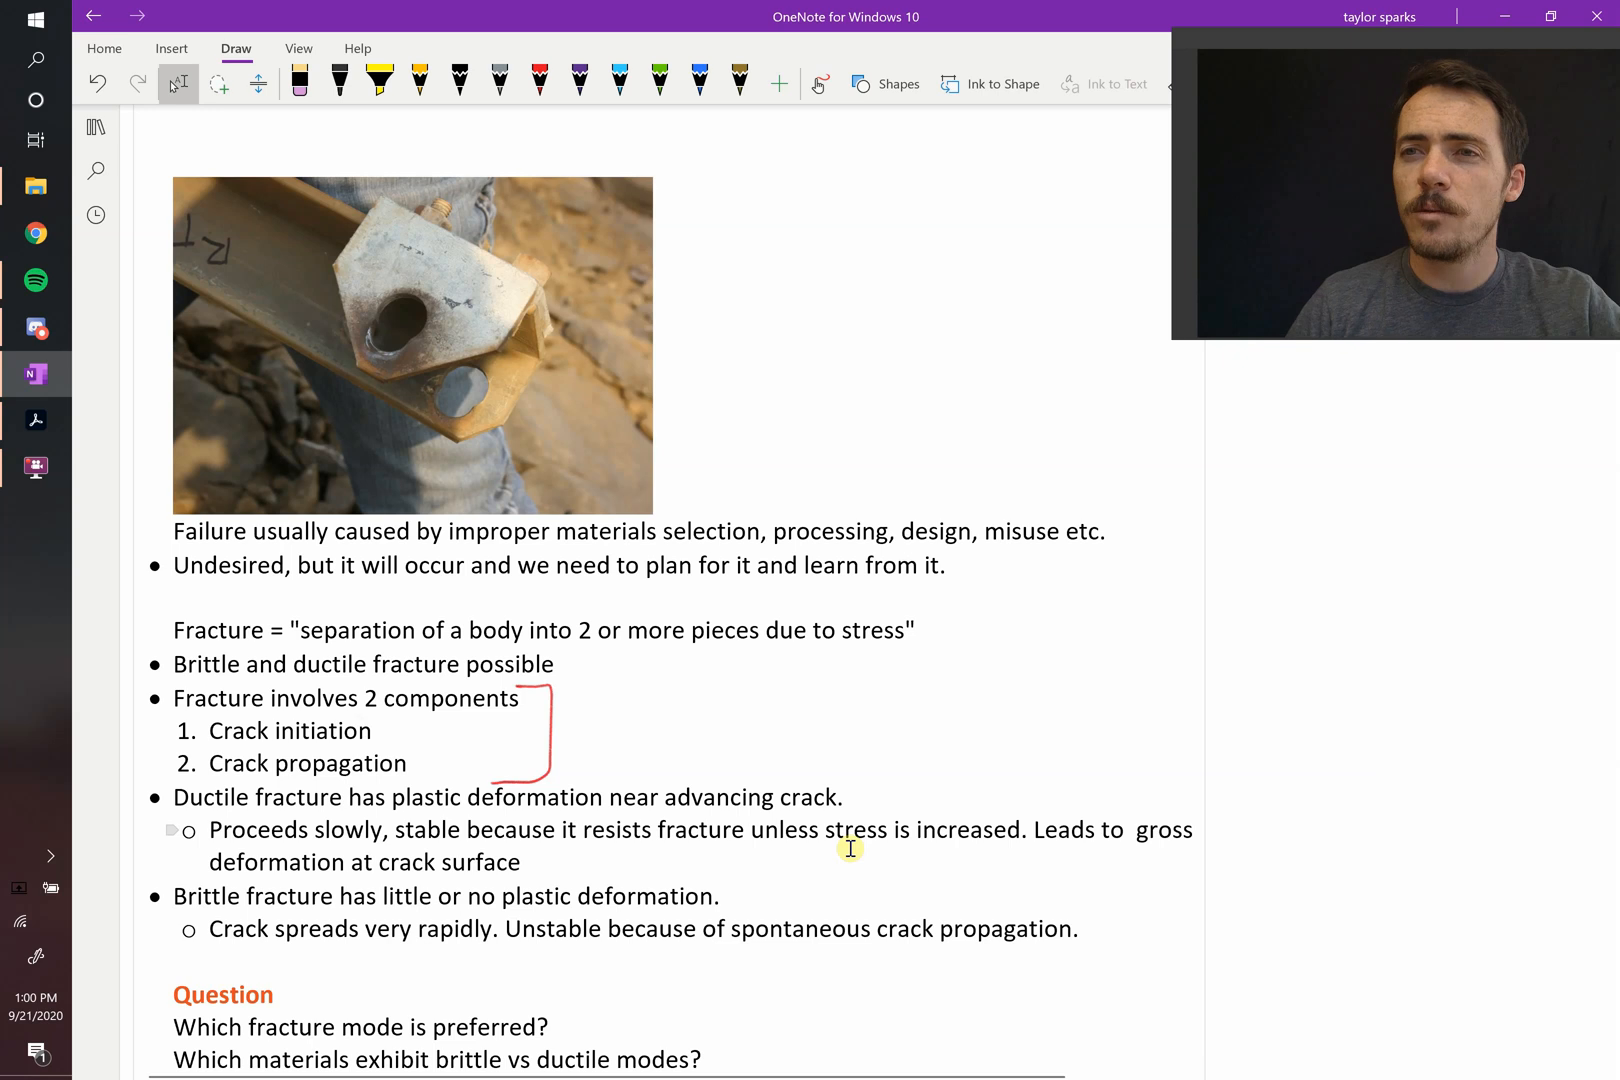
- Sketch a red block with a crack line, curved crack-tip zone and a propagation arrow in the margin
left_click_drag(1136, 434, 1368, 640)
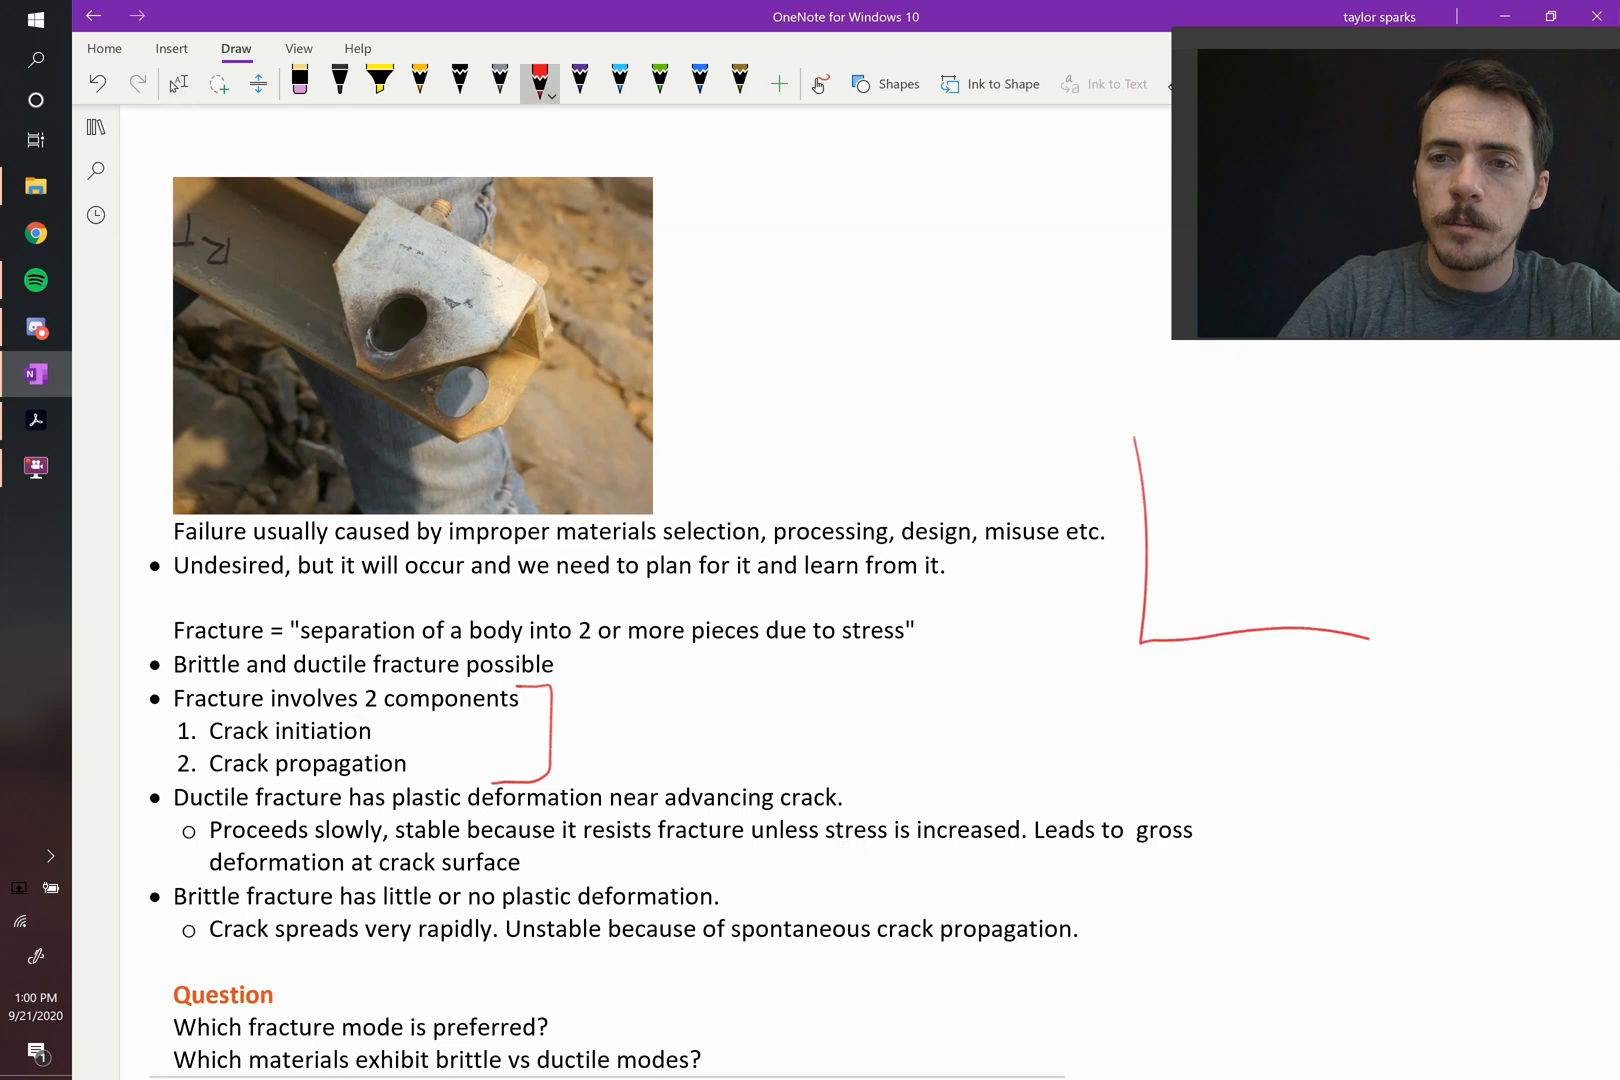
left_click_drag(1140, 434, 1364, 640)
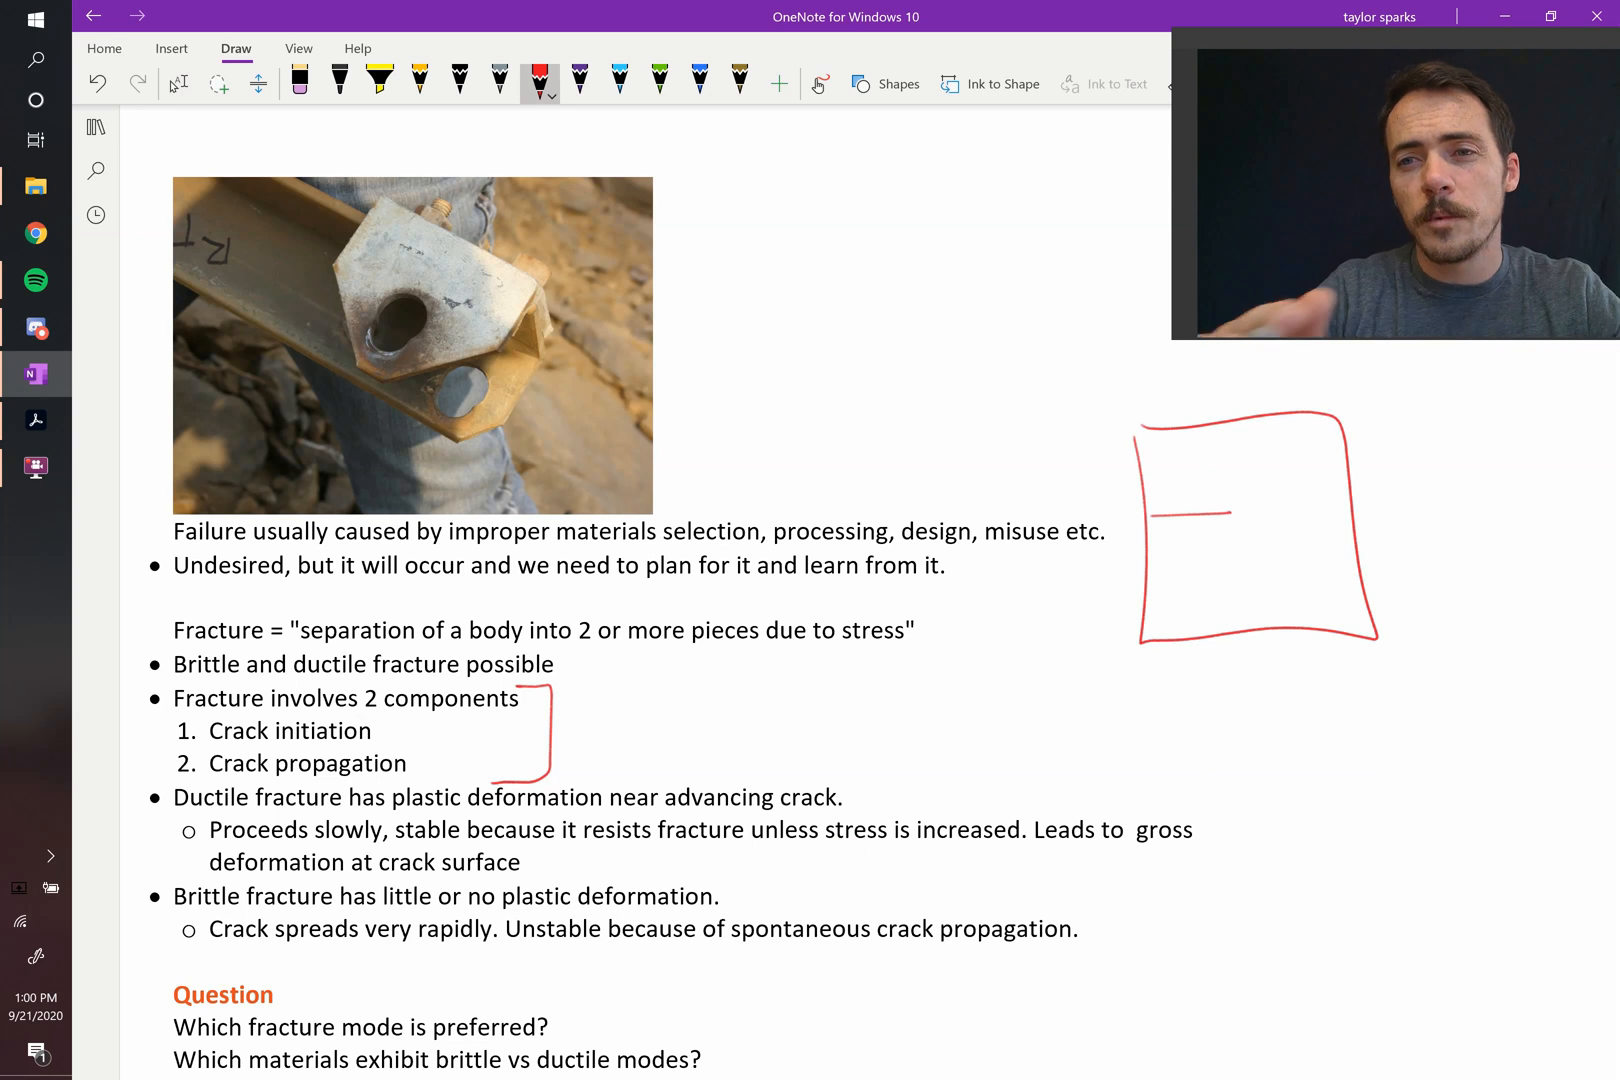
left_click_drag(1224, 514, 1244, 502)
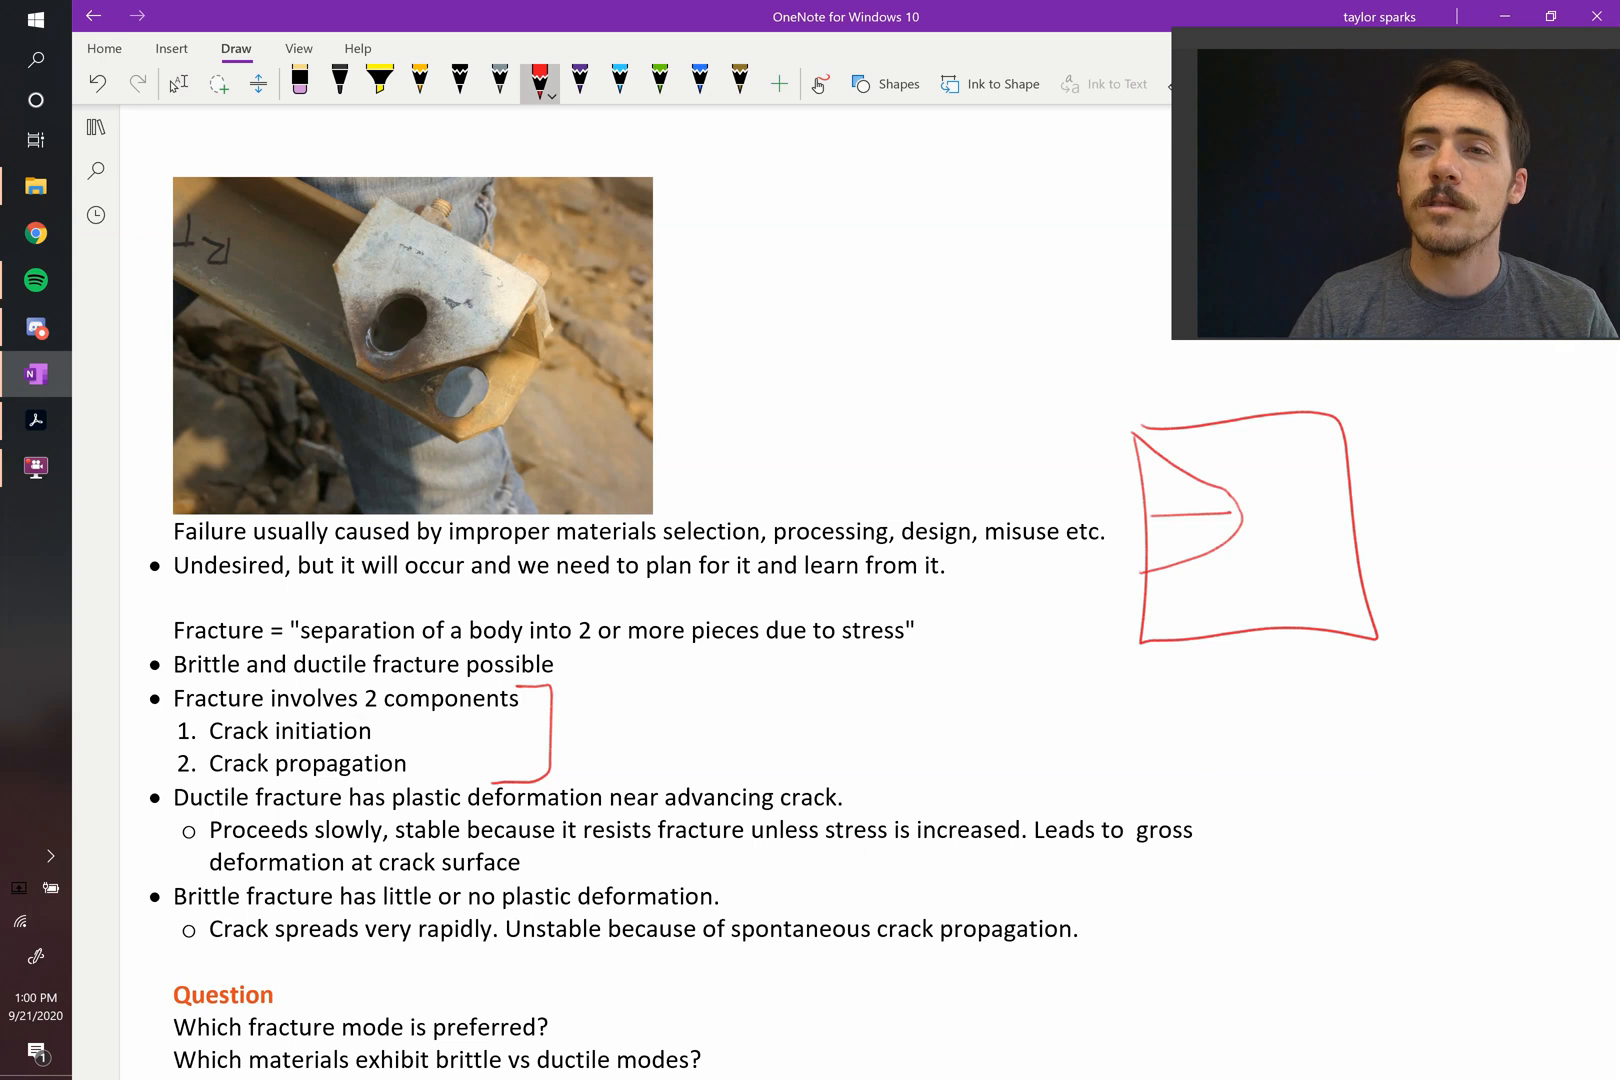
left_click_drag(1214, 518, 1312, 518)
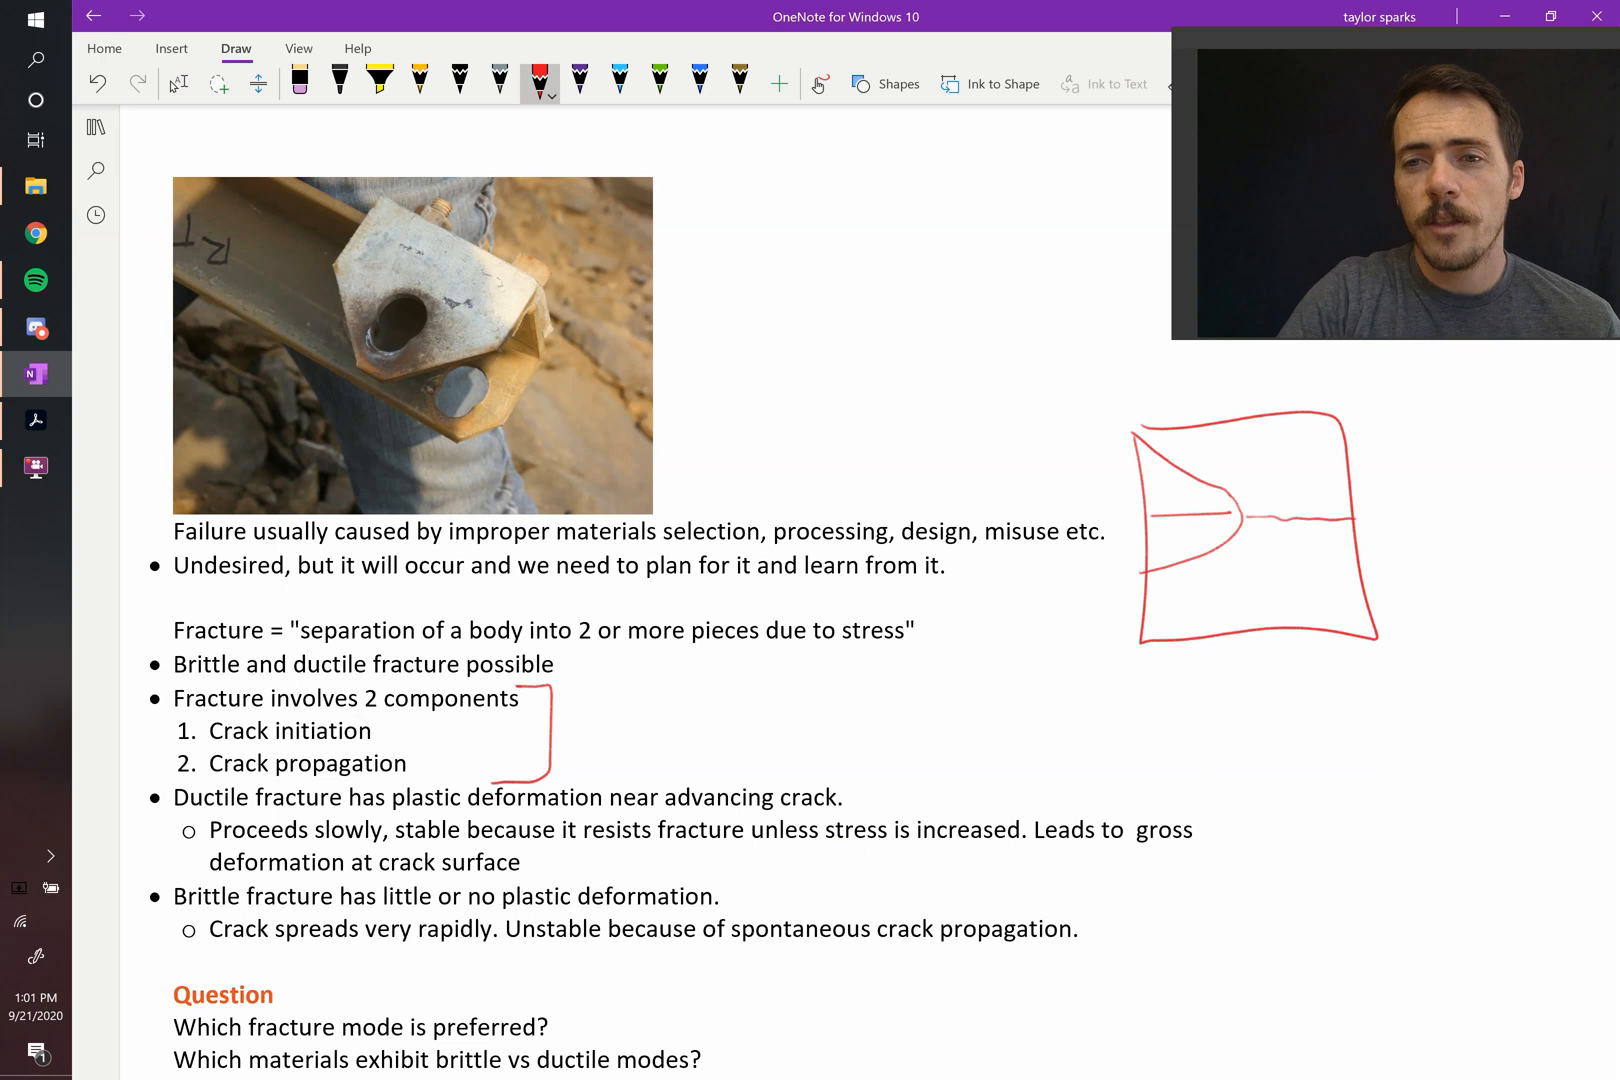
left_click_drag(1152, 596, 1364, 594)
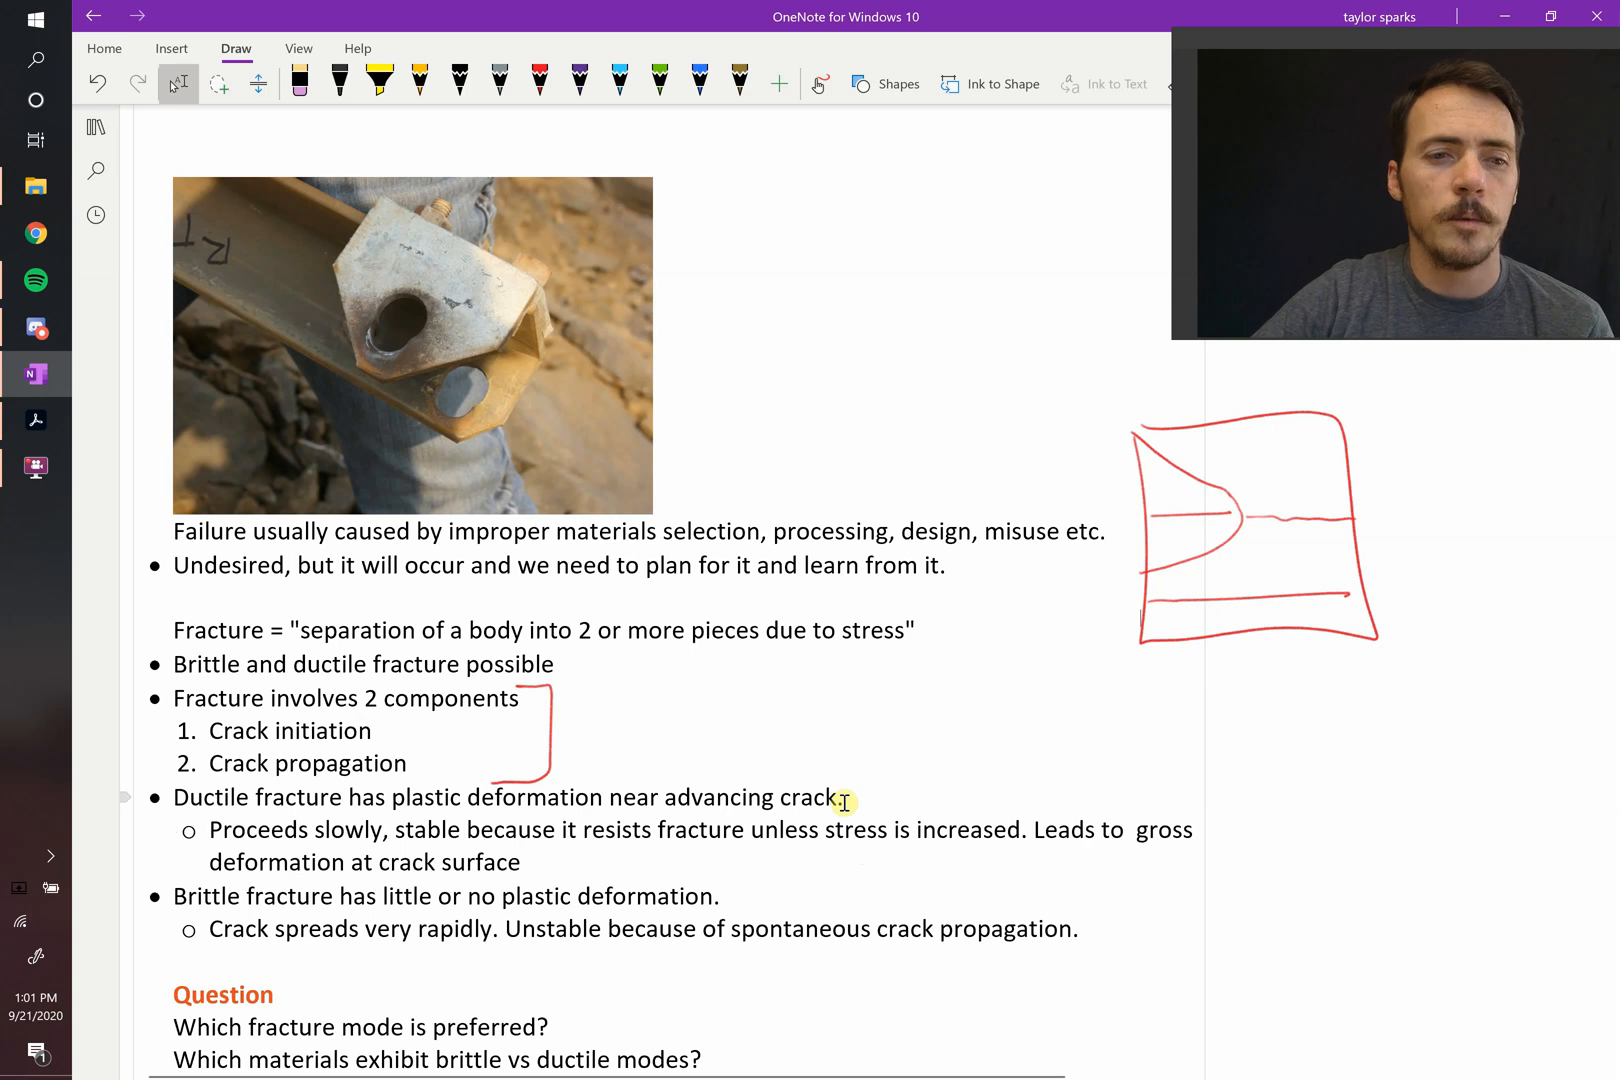
- Scroll down to the Fracture Surfaces photos of the ductile and brittle samples
scroll("down", 3)
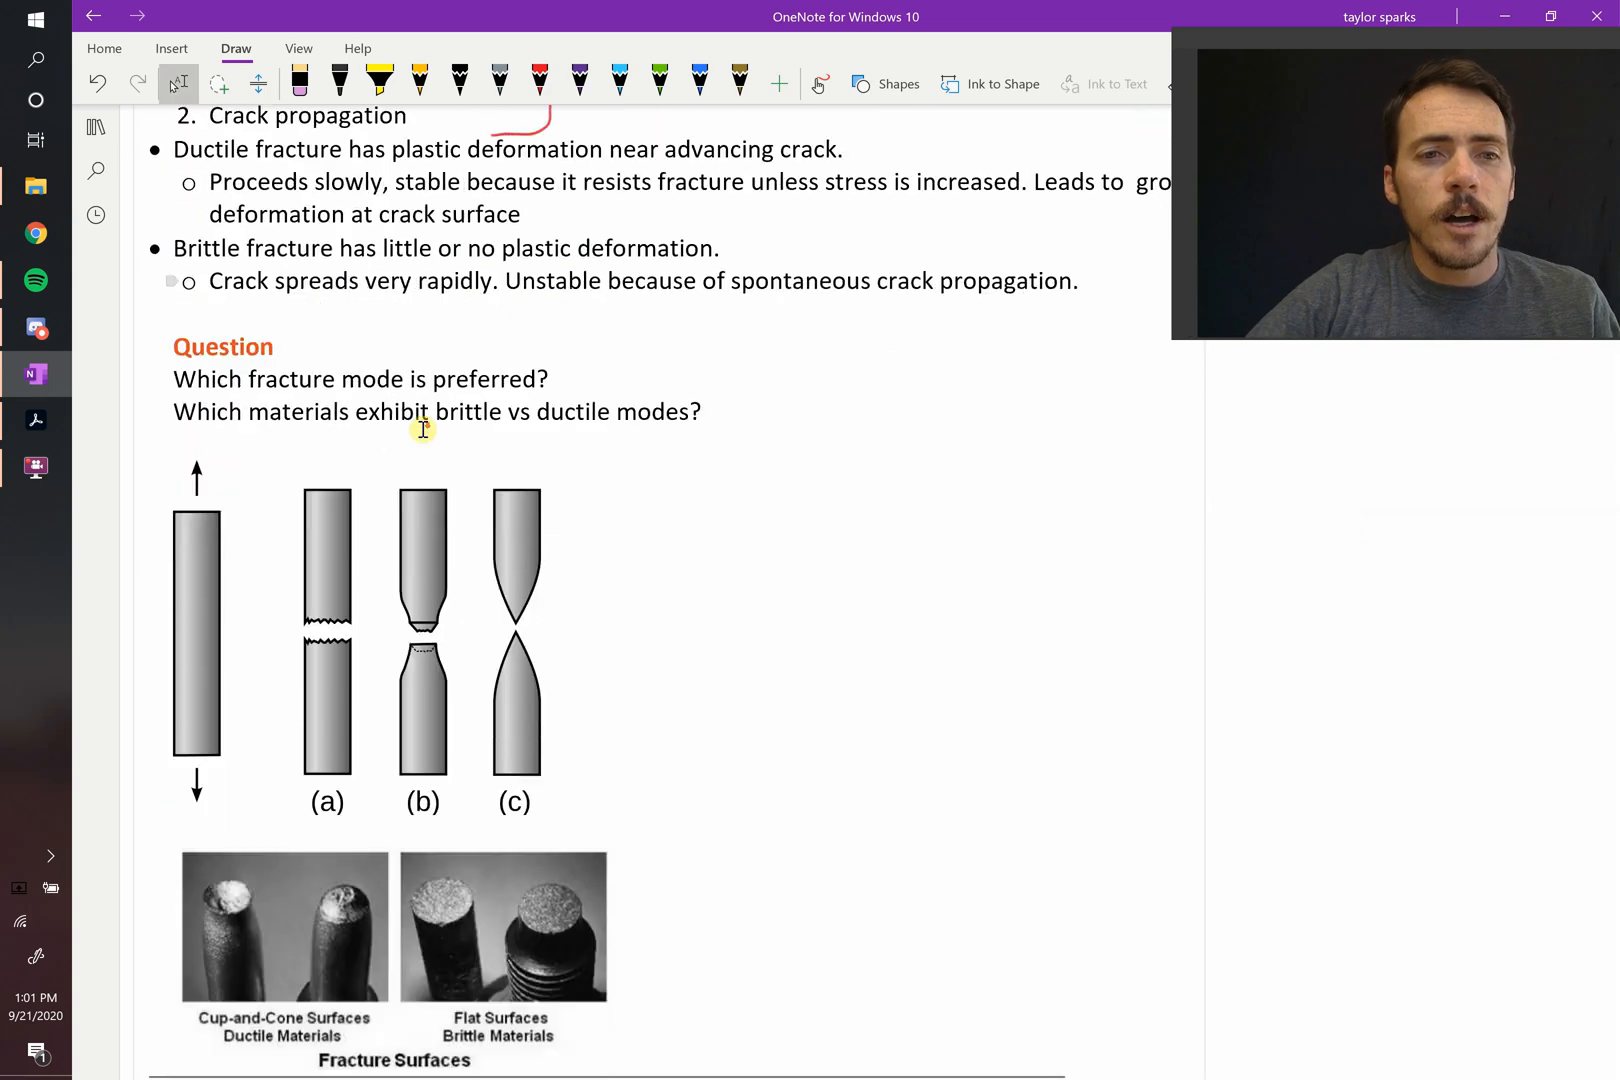
scroll("down", 3)
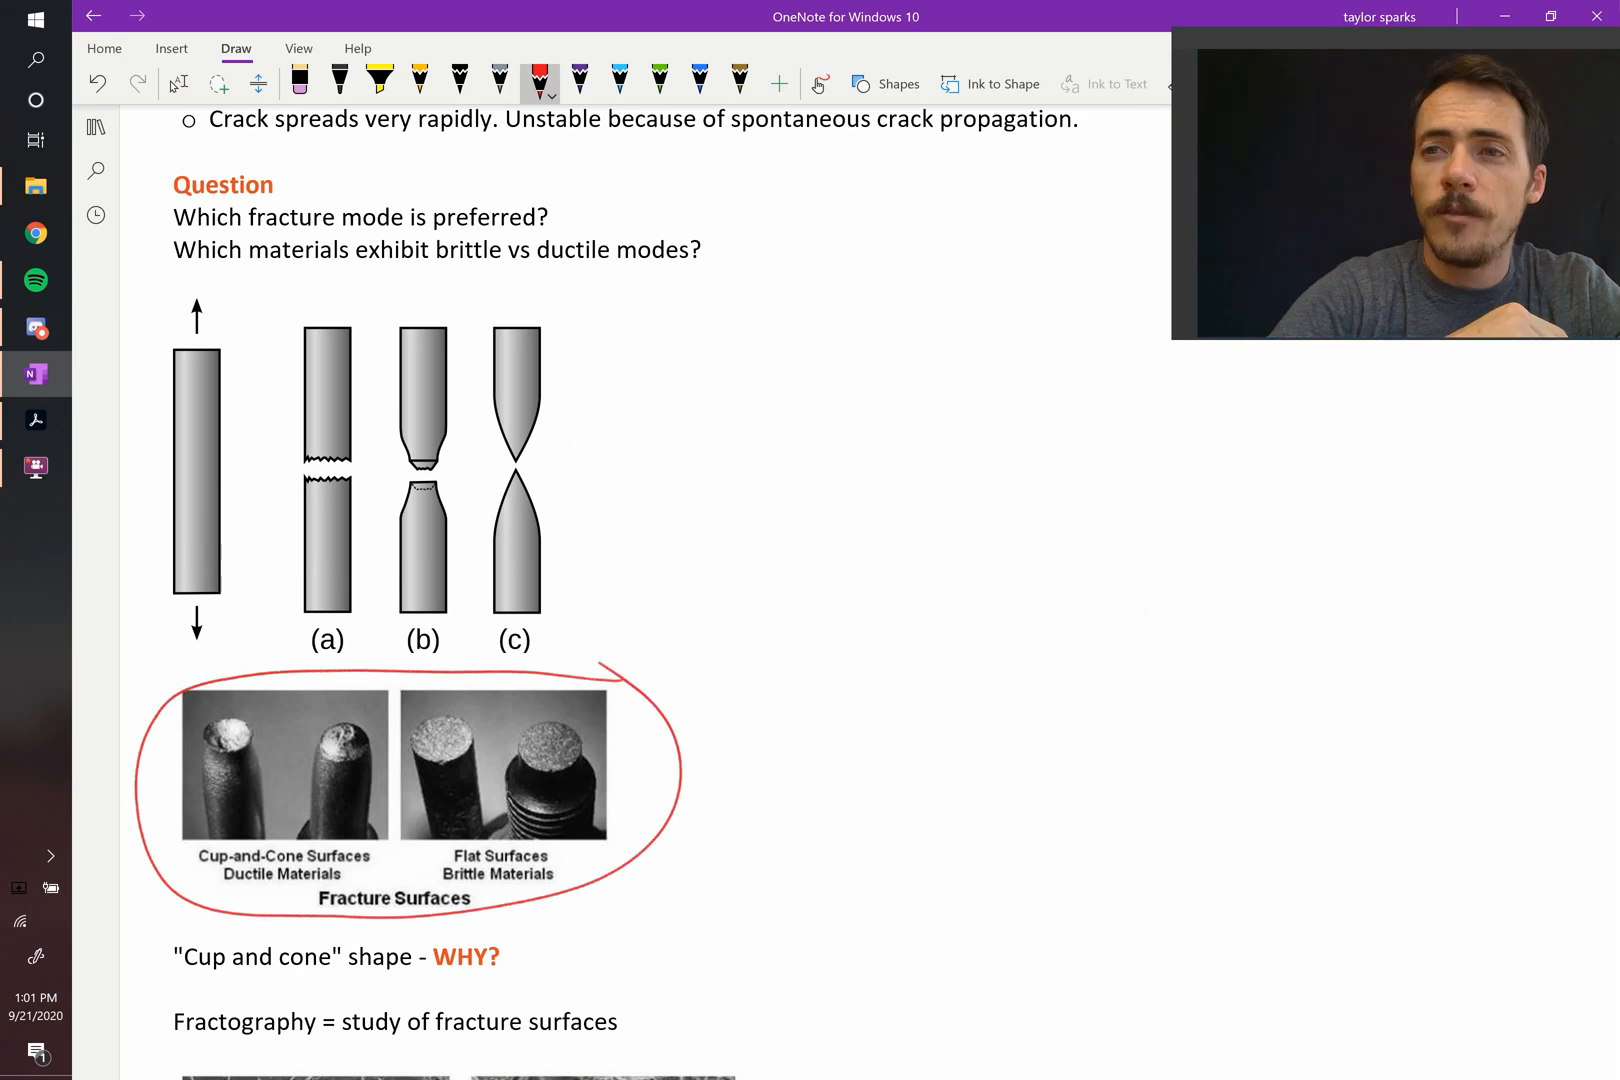
- Draw leader lines from the cup-and-cone and flat photos and circle a spot on the flat surface
left_click_drag(300, 744, 620, 486)
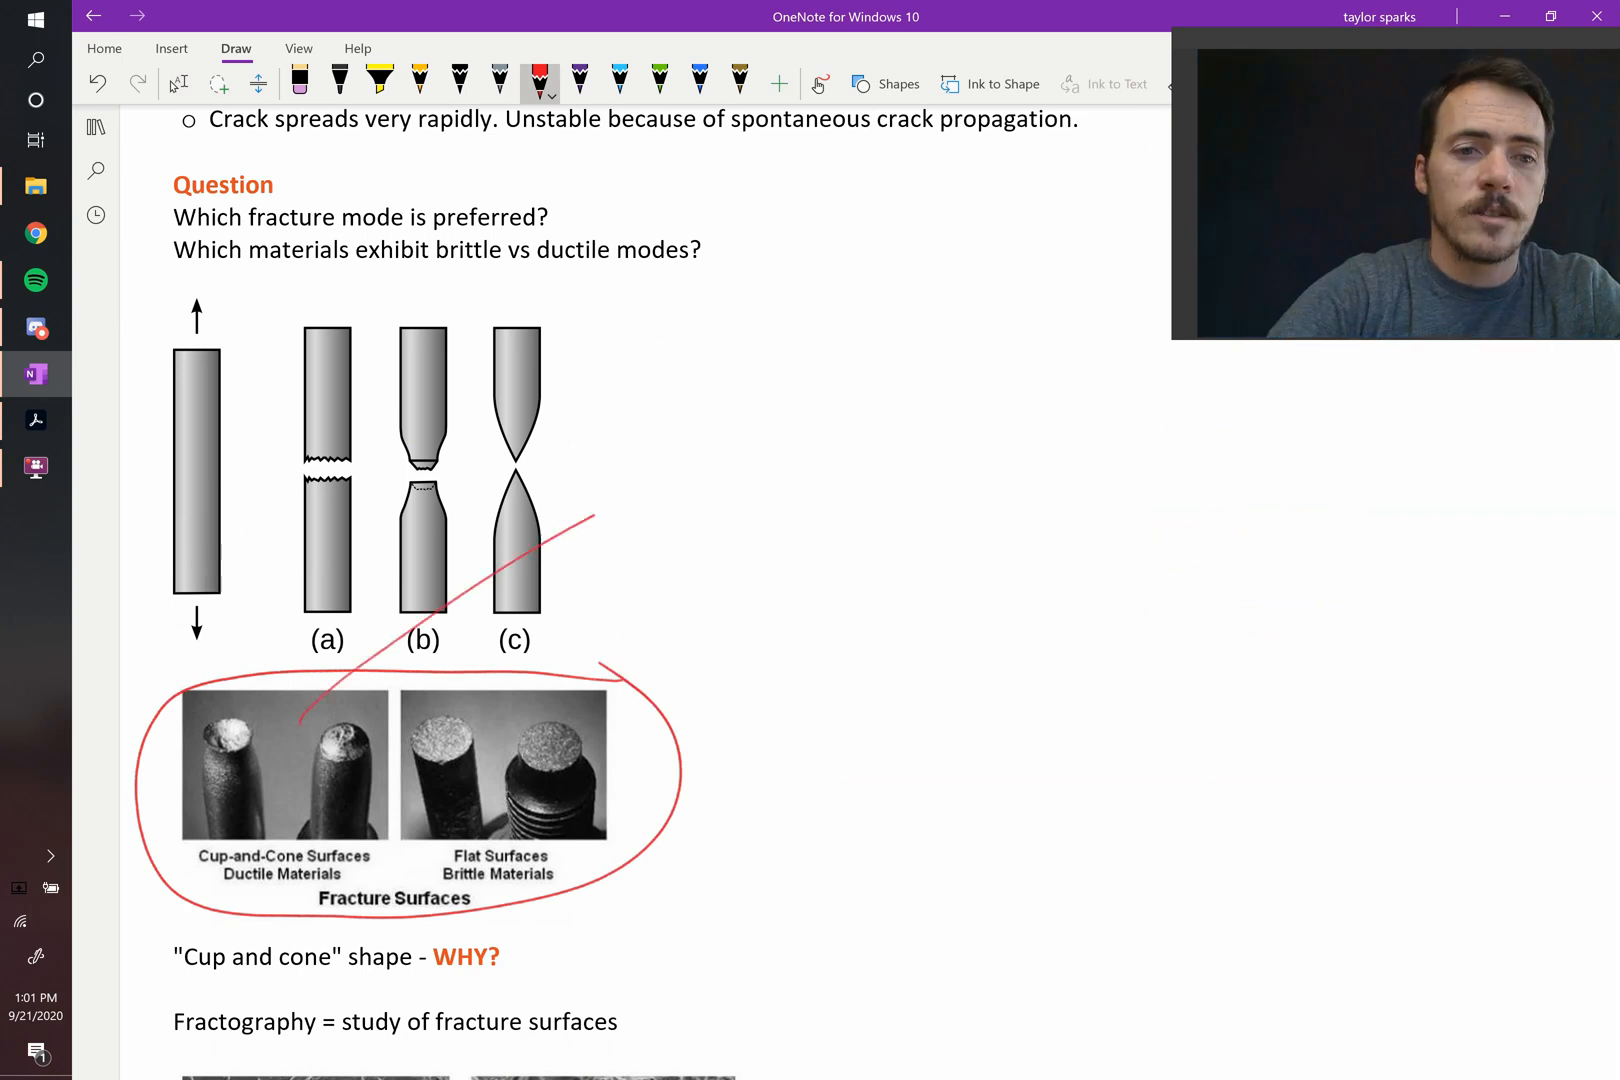
left_click_drag(594, 516, 770, 440)
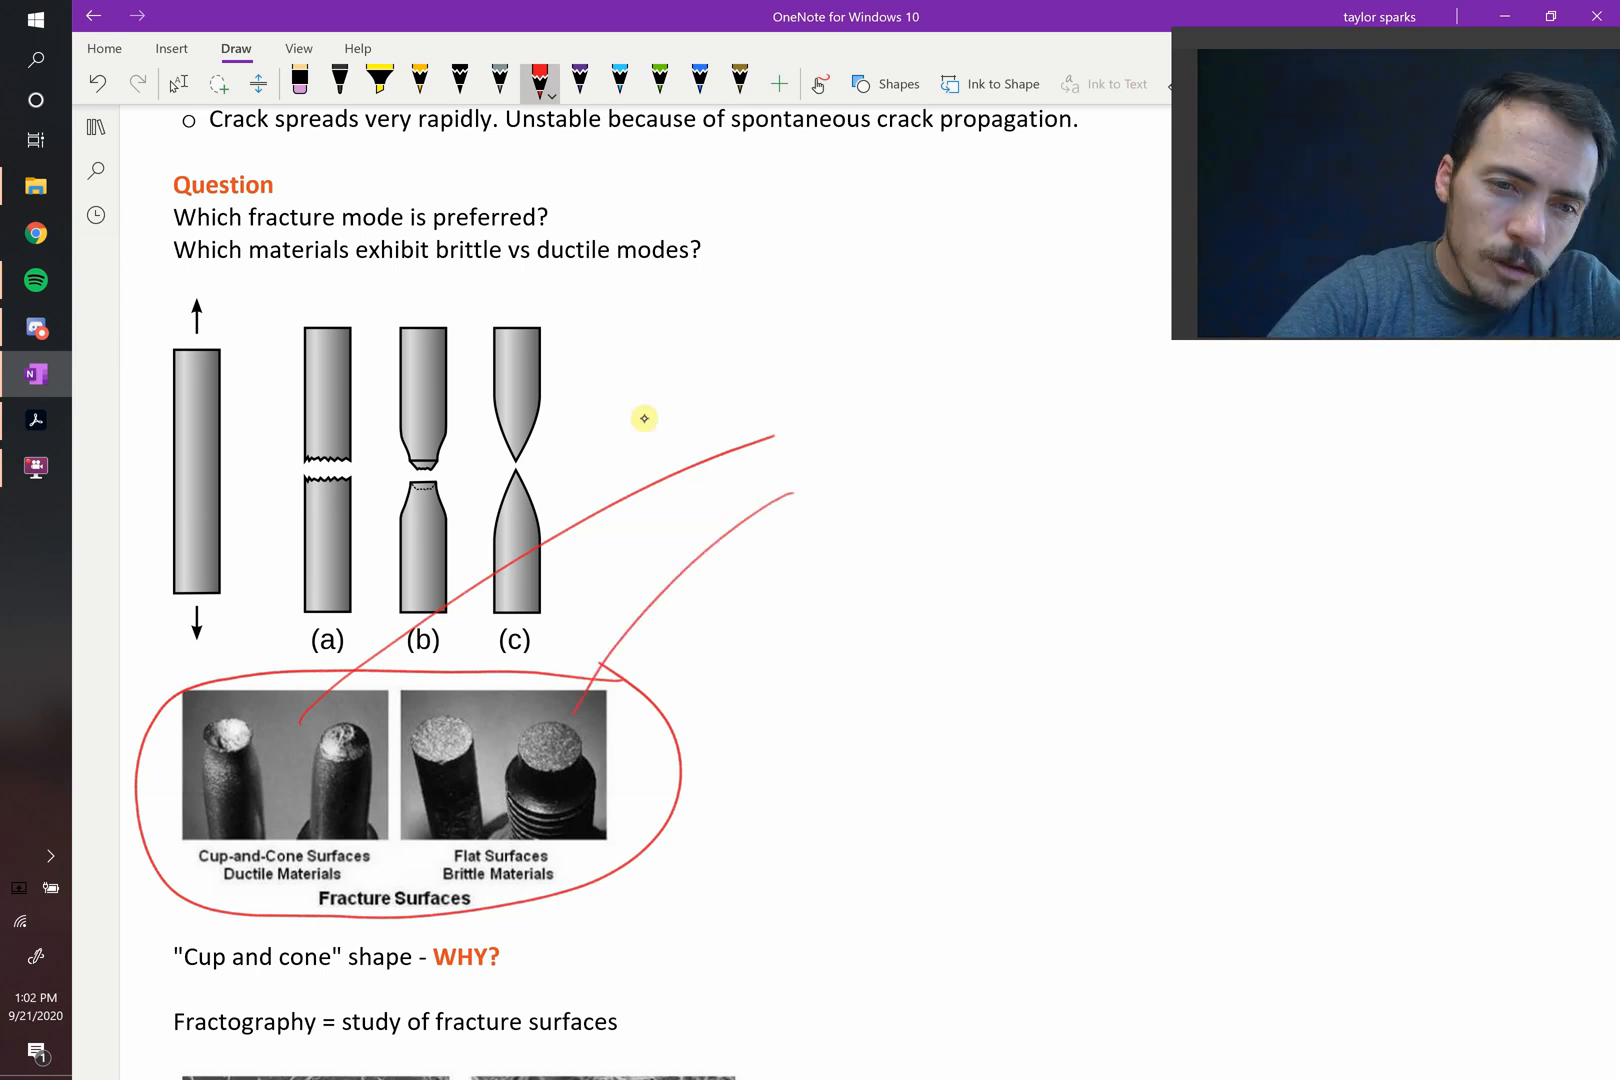
left_click_drag(444, 770, 460, 770)
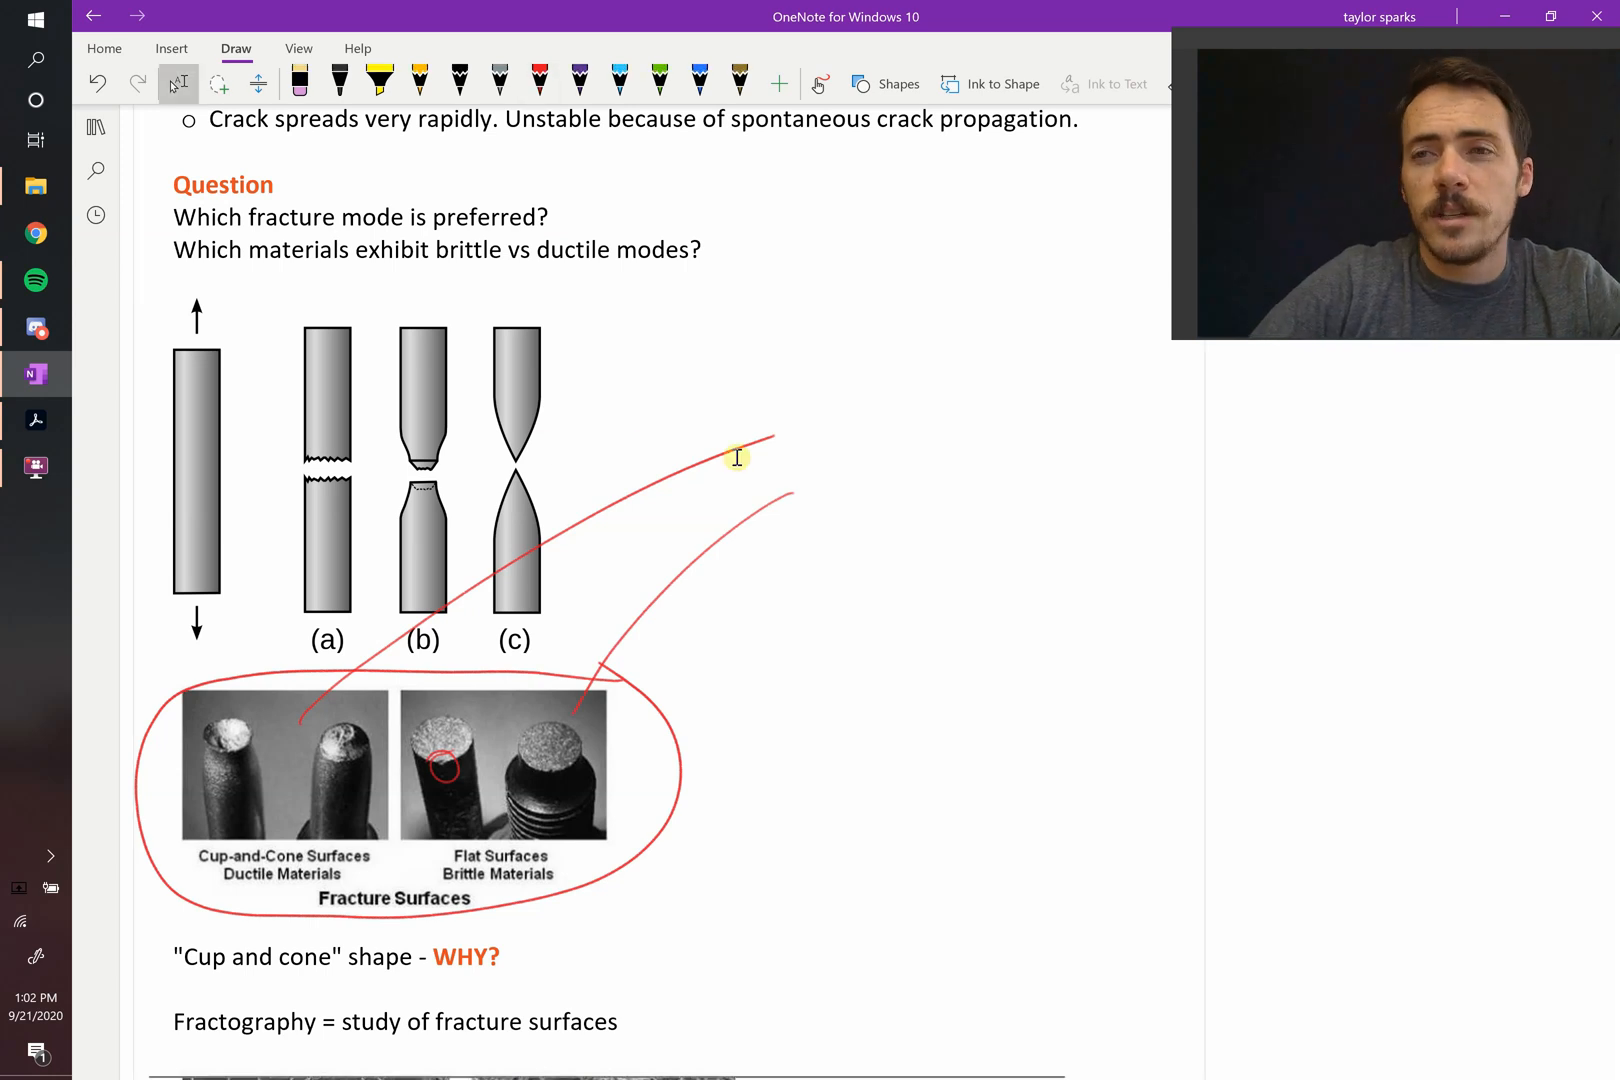
- With red ink, mark lines across the cleavage facets image and the microvoids in the ductile image
scroll("down", 3)
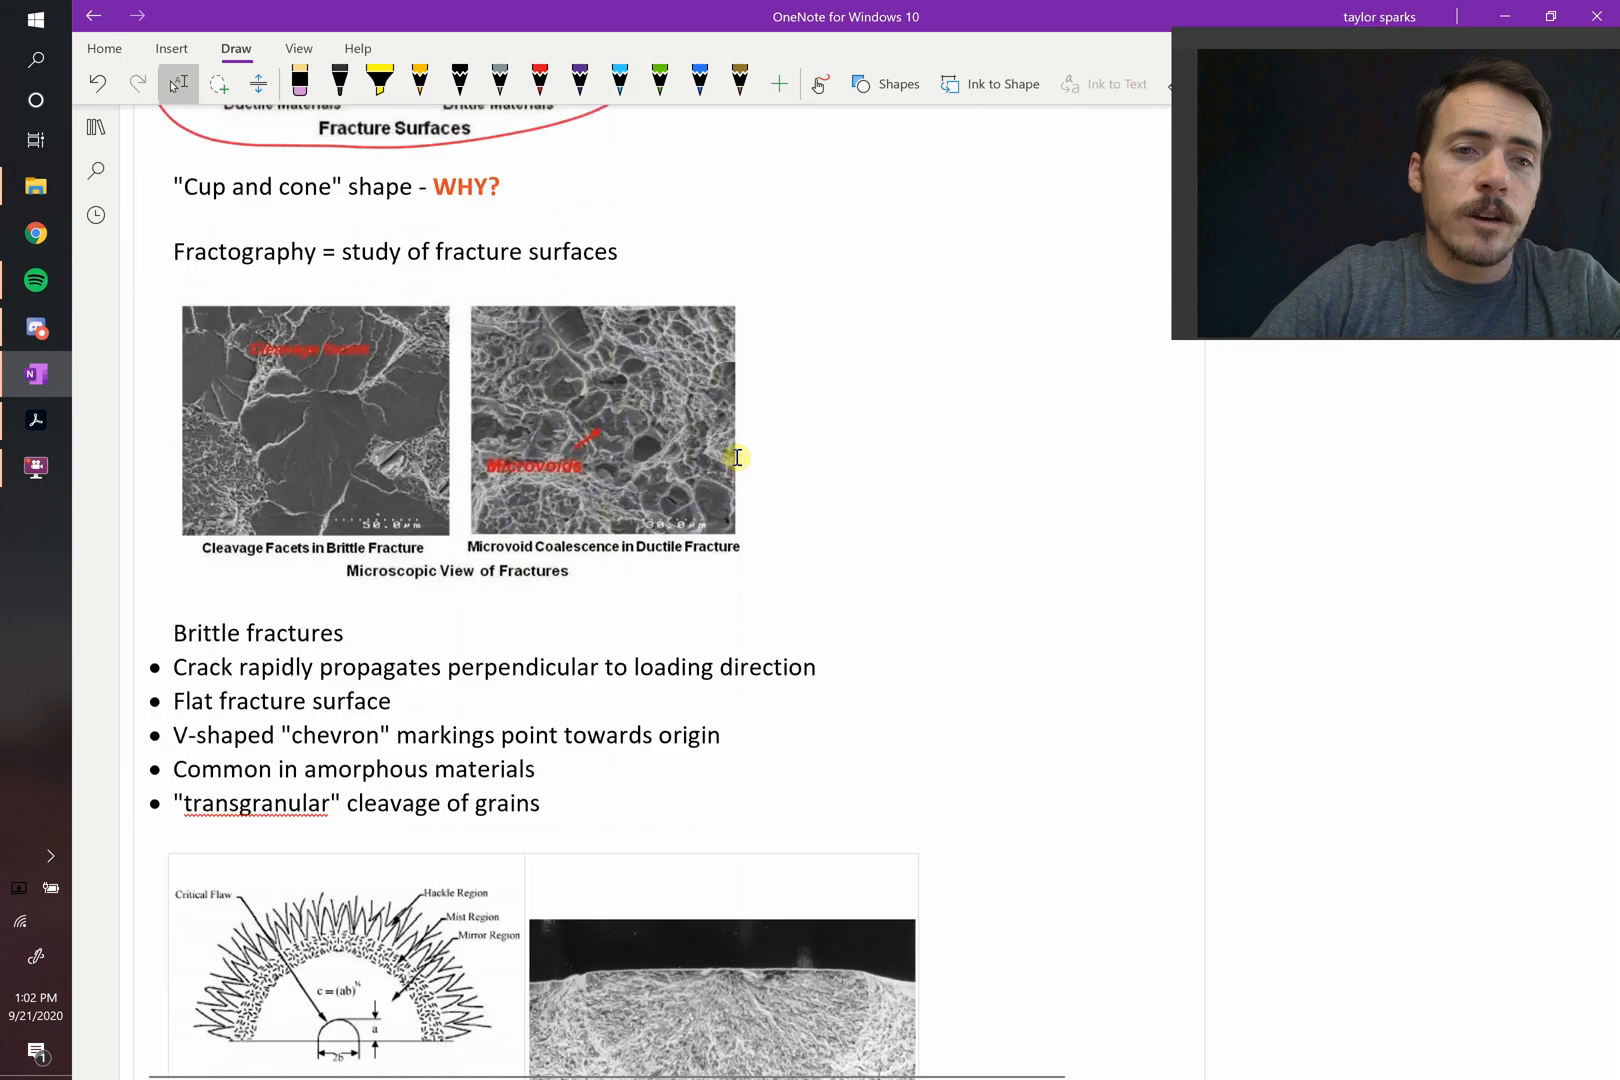
scroll("down", 3)
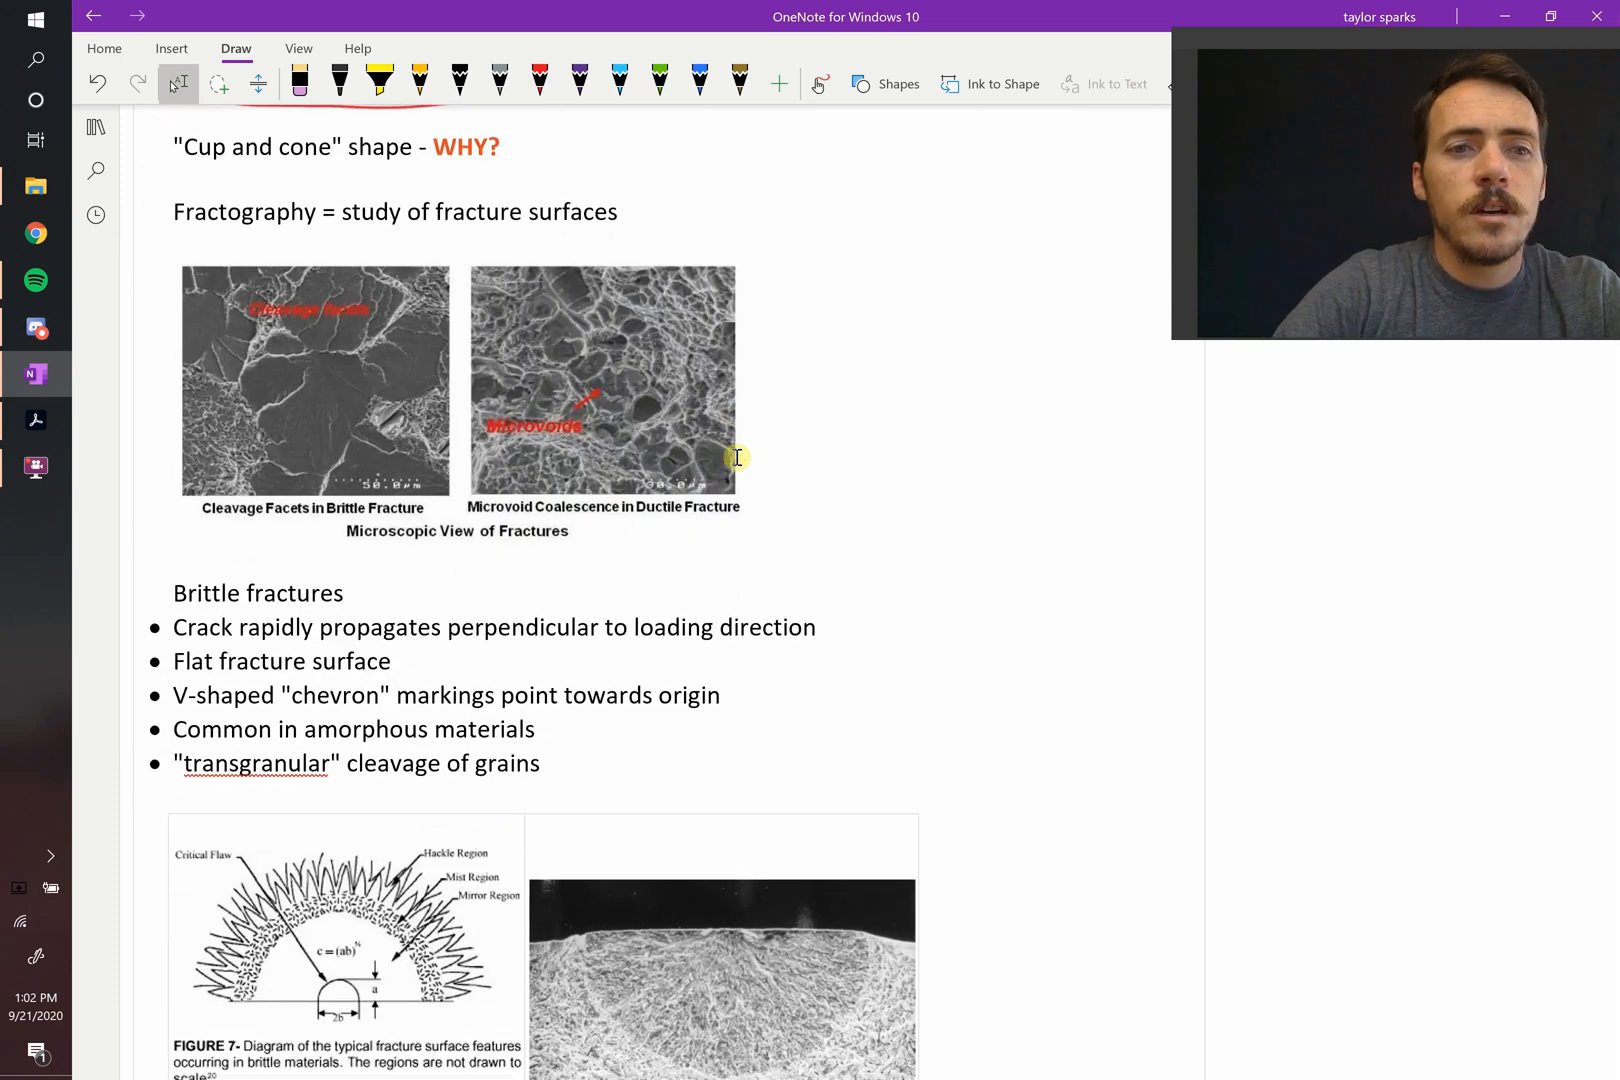
left_click(532, 82)
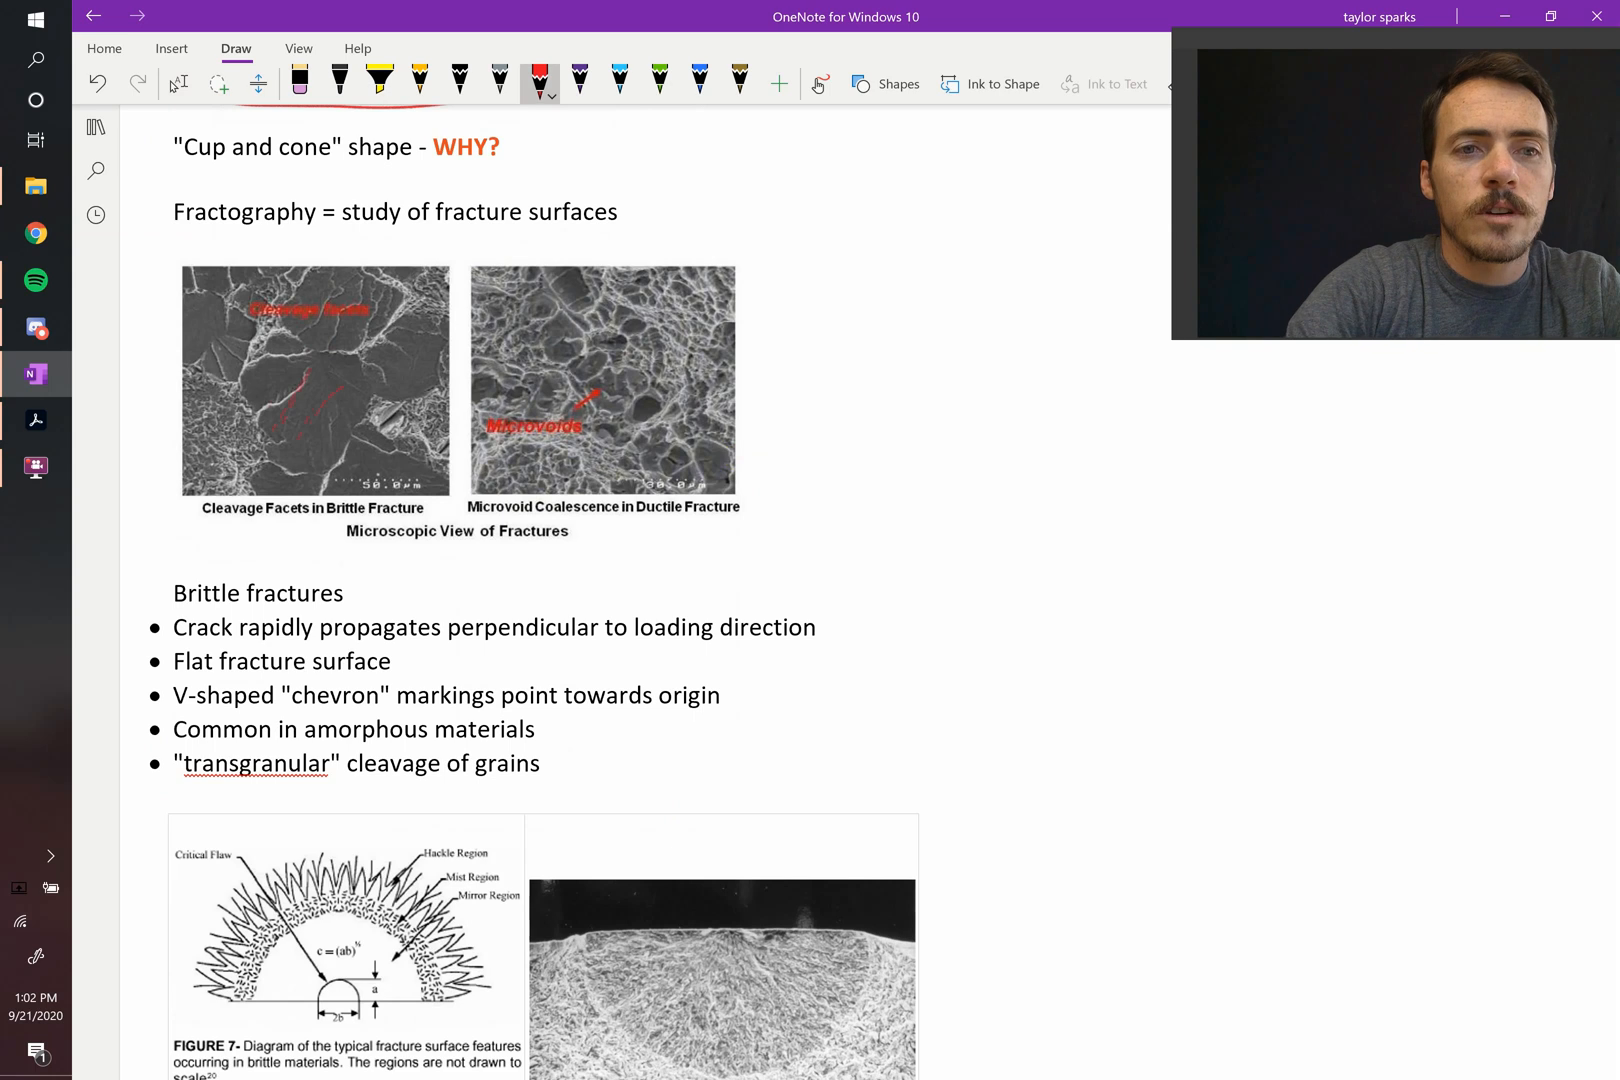
left_click_drag(300, 382, 340, 434)
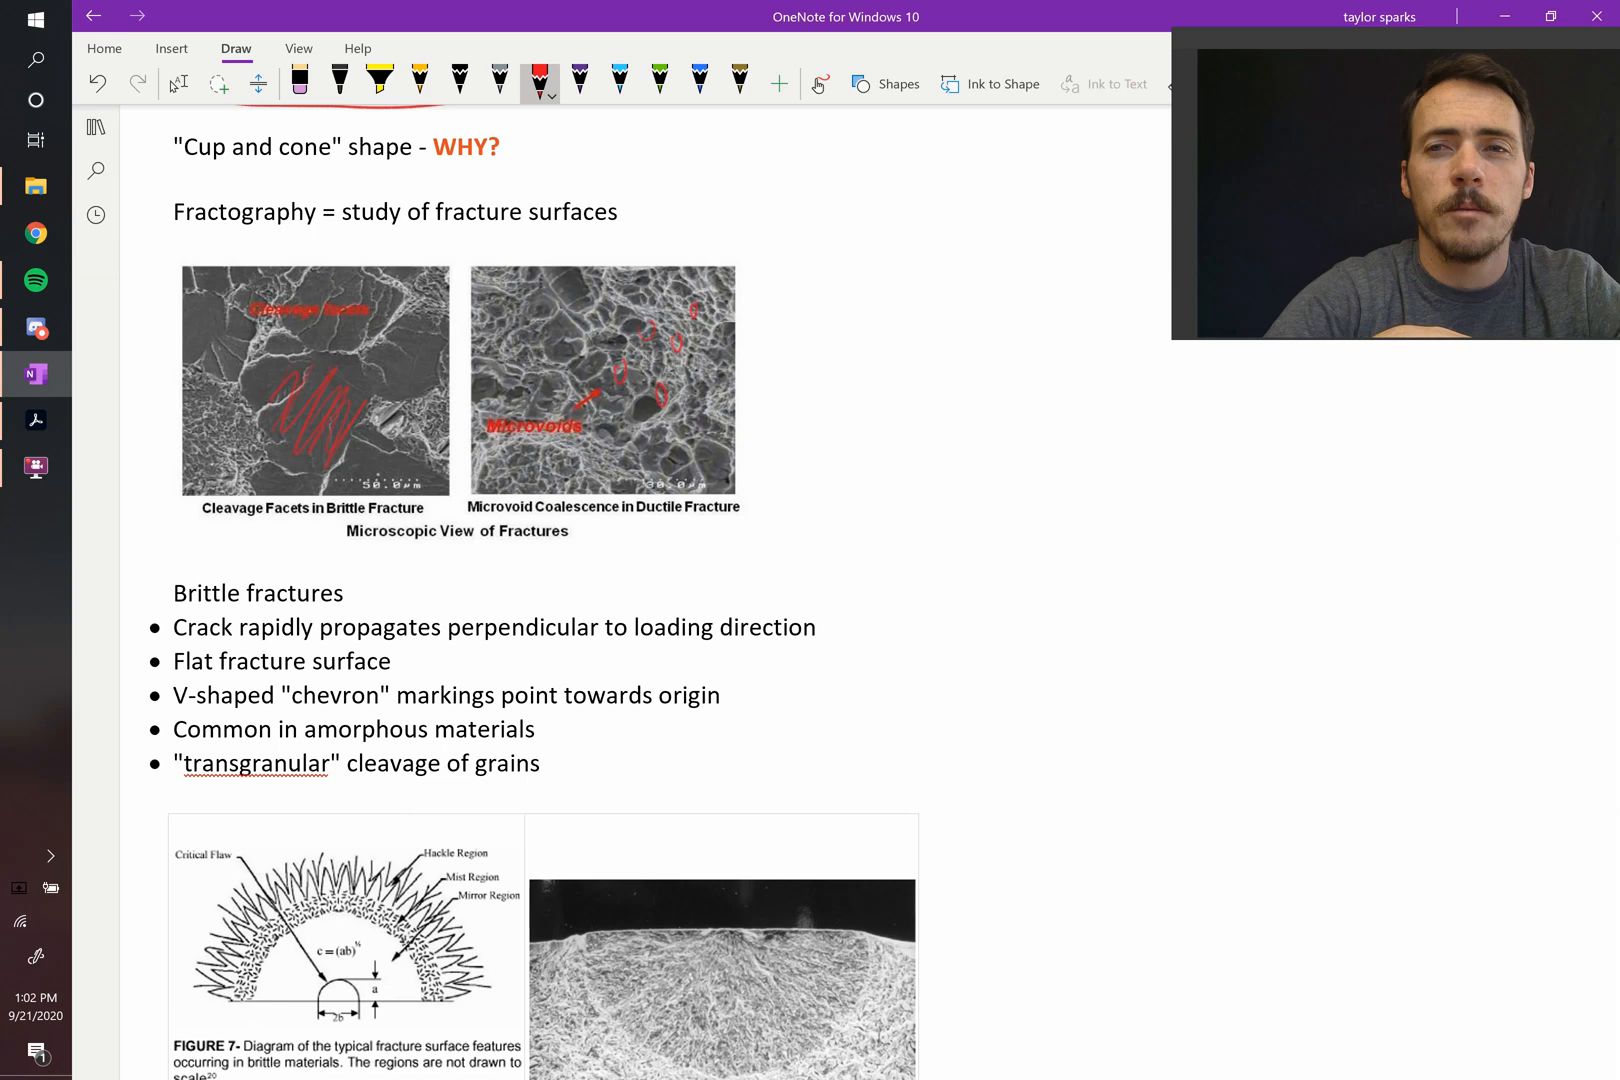
left_click_drag(632, 530, 686, 528)
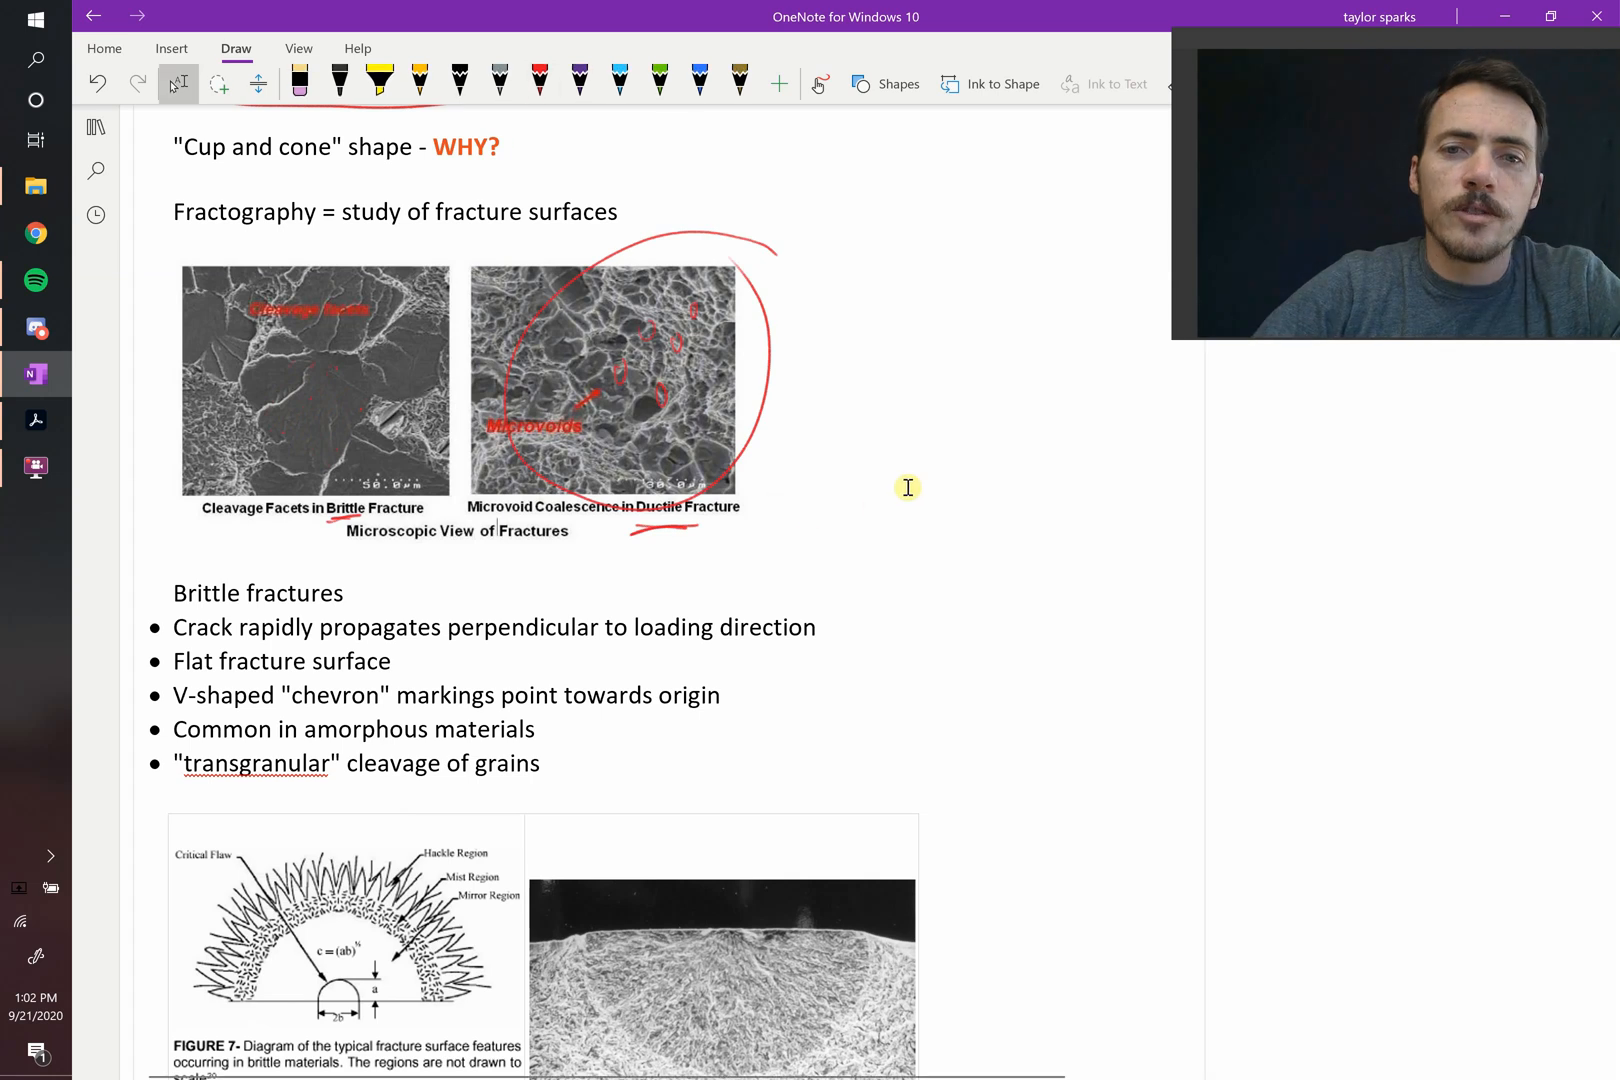
- Scroll to the brittle fracture micrograph with the red pen selected for the chevron markings
scroll("down", 3)
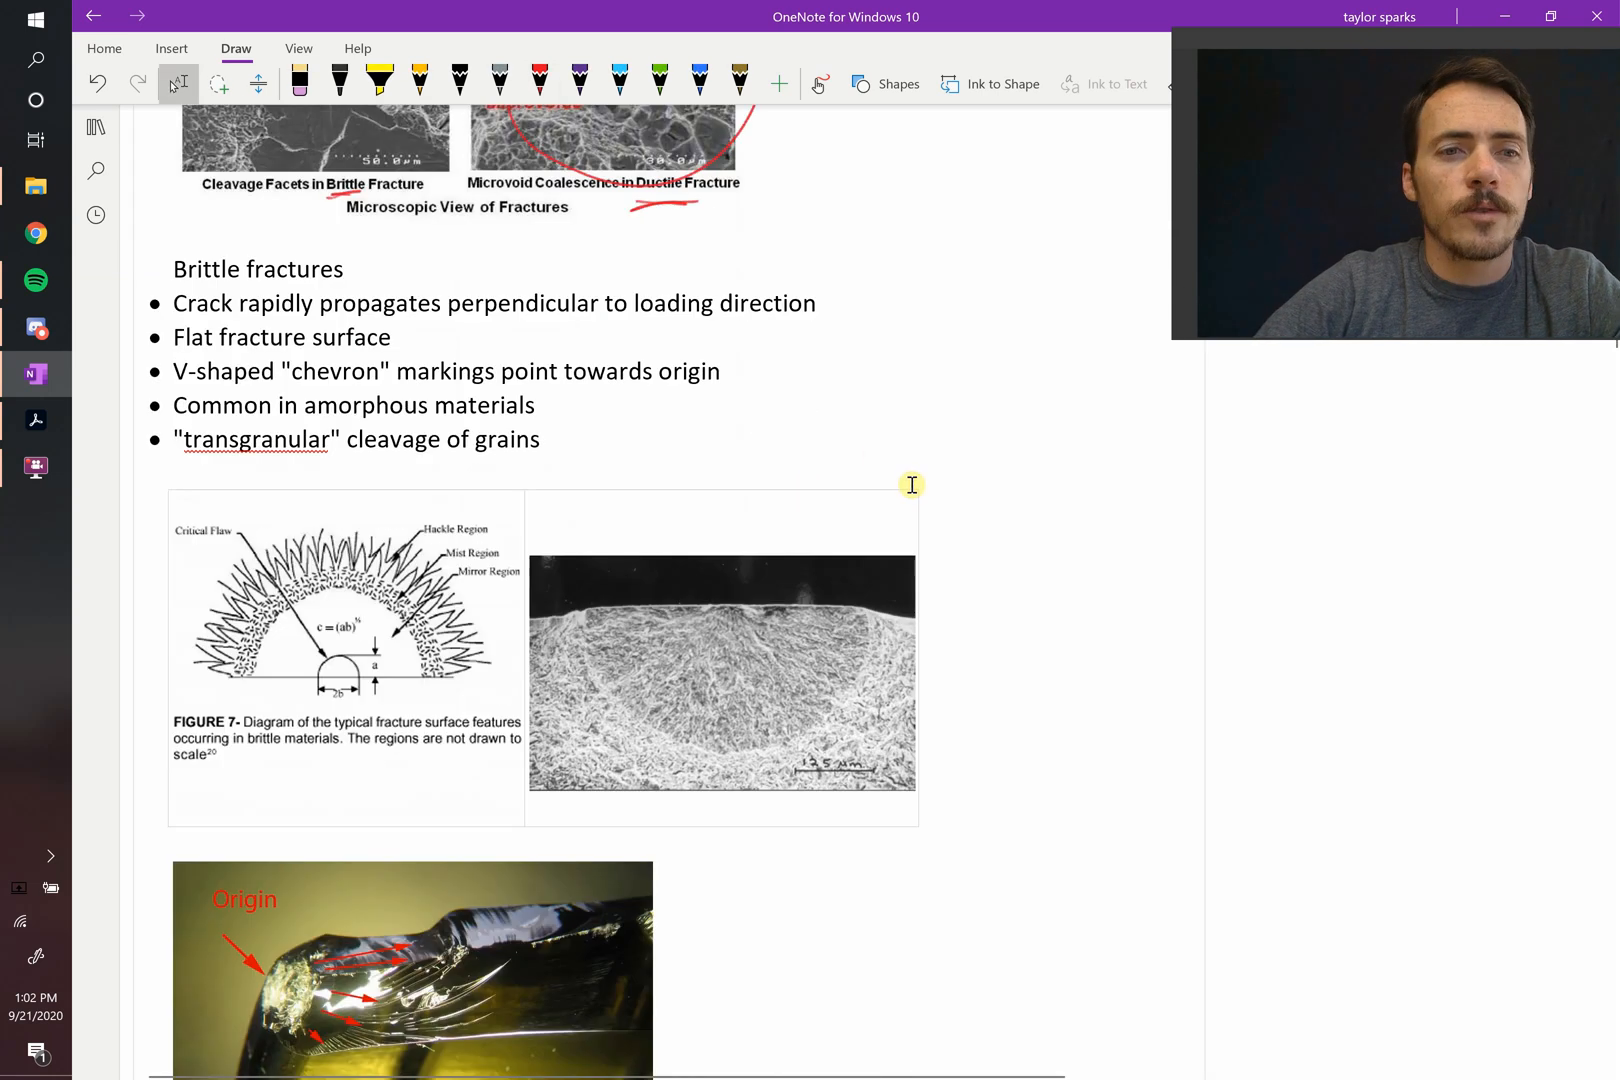
left_click(536, 80)
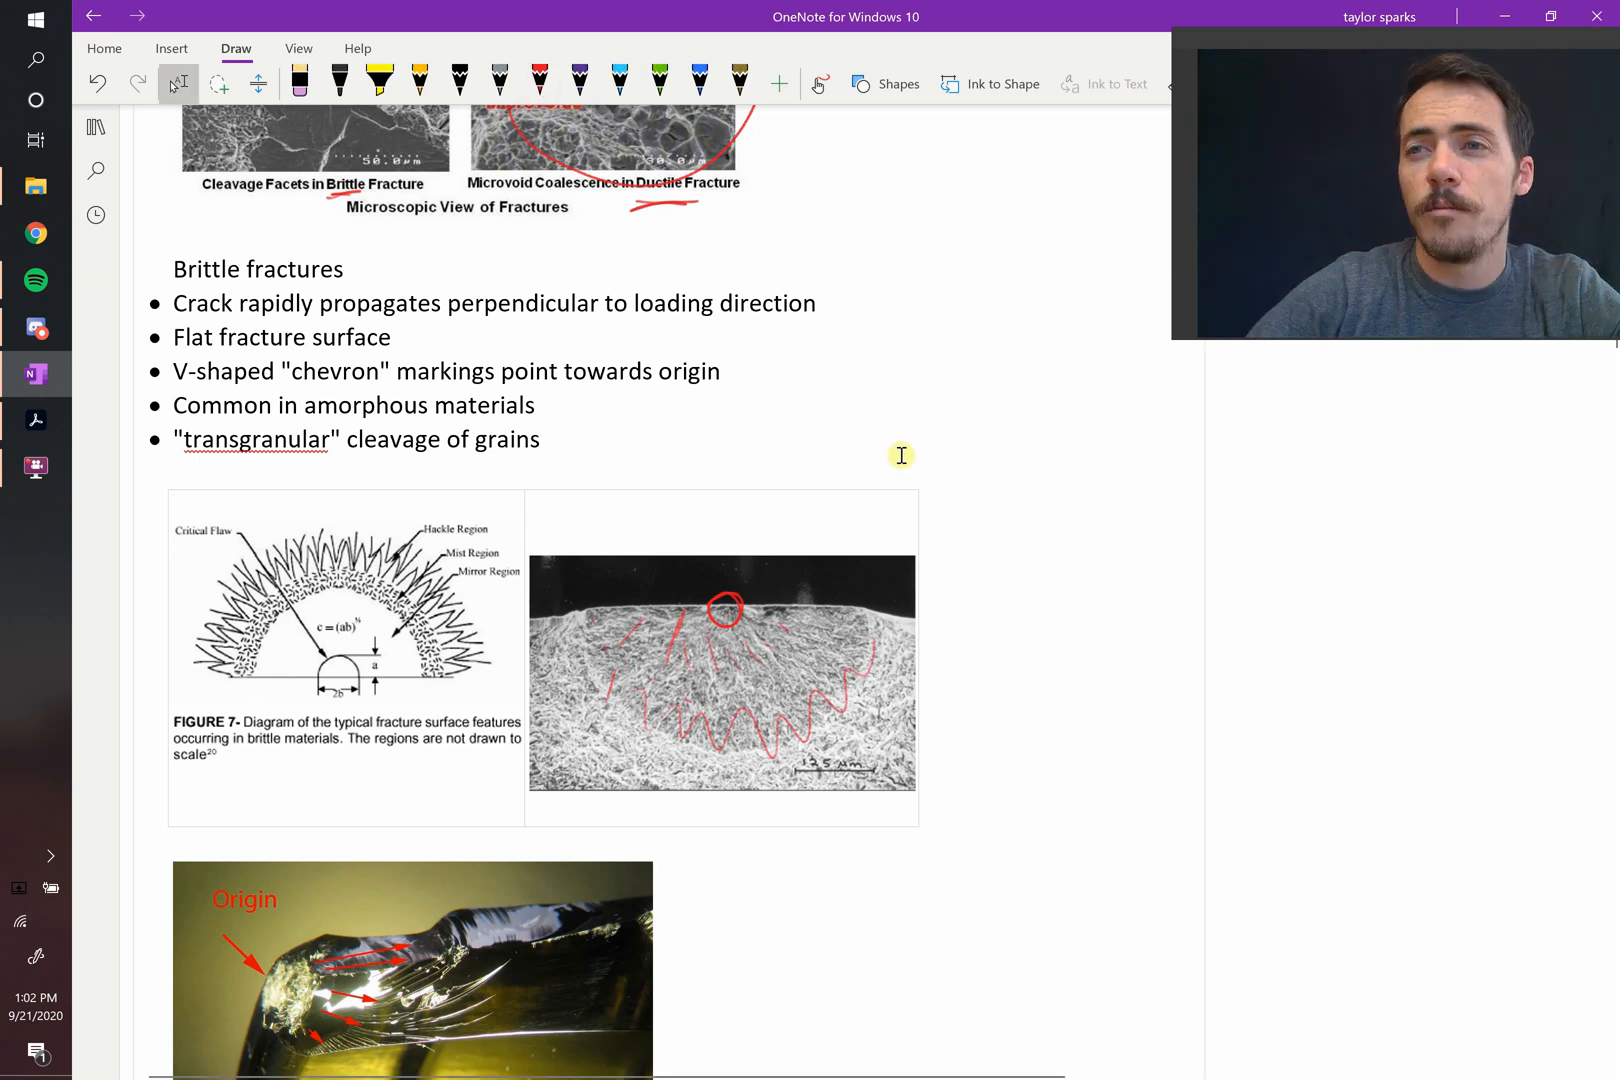
scroll("down", 3)
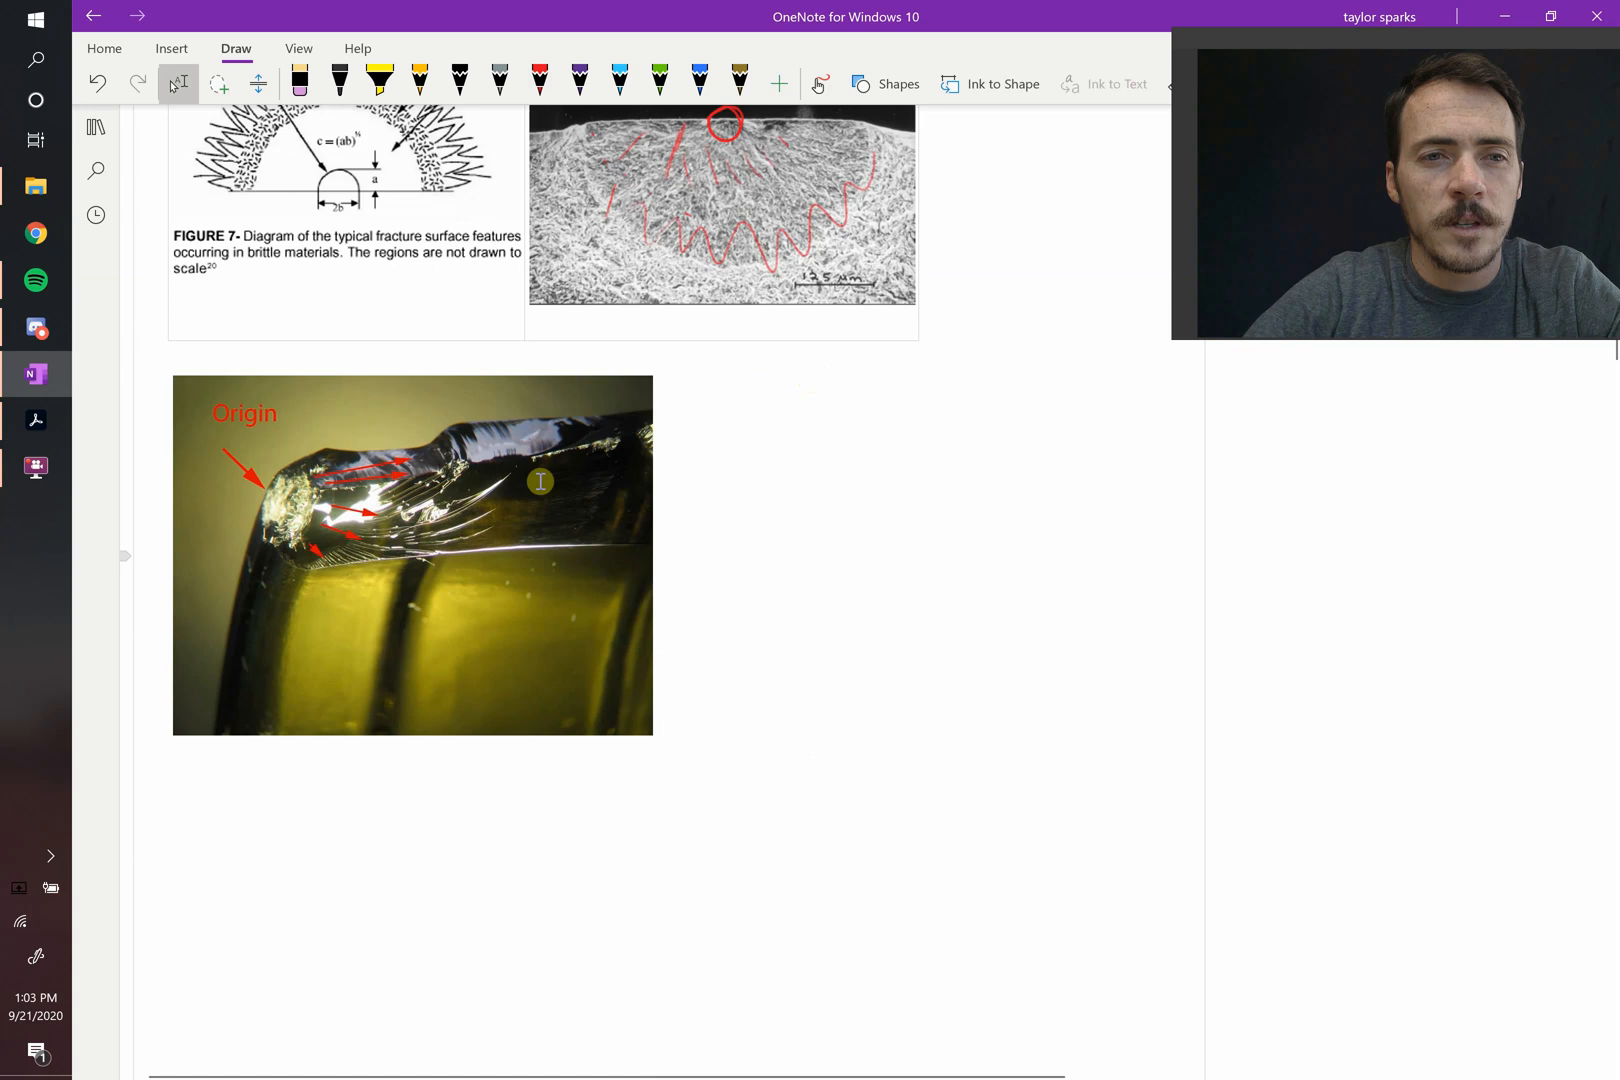